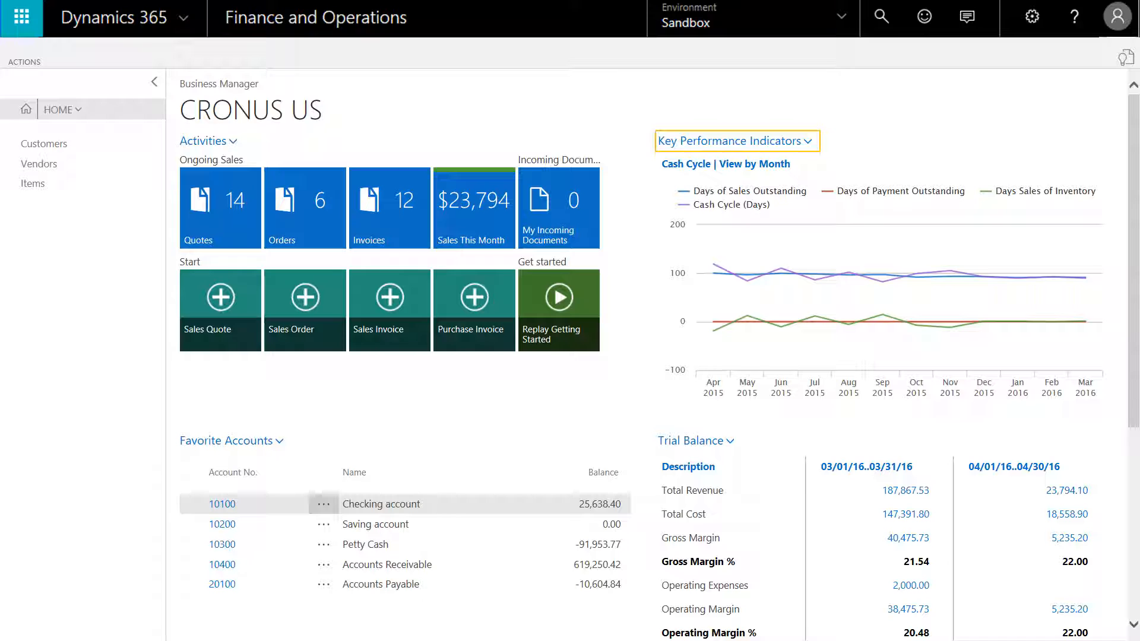
Drill from the Key Performance Indicators chart into the I_CACYCLE account schedule overview
left_click(732, 140)
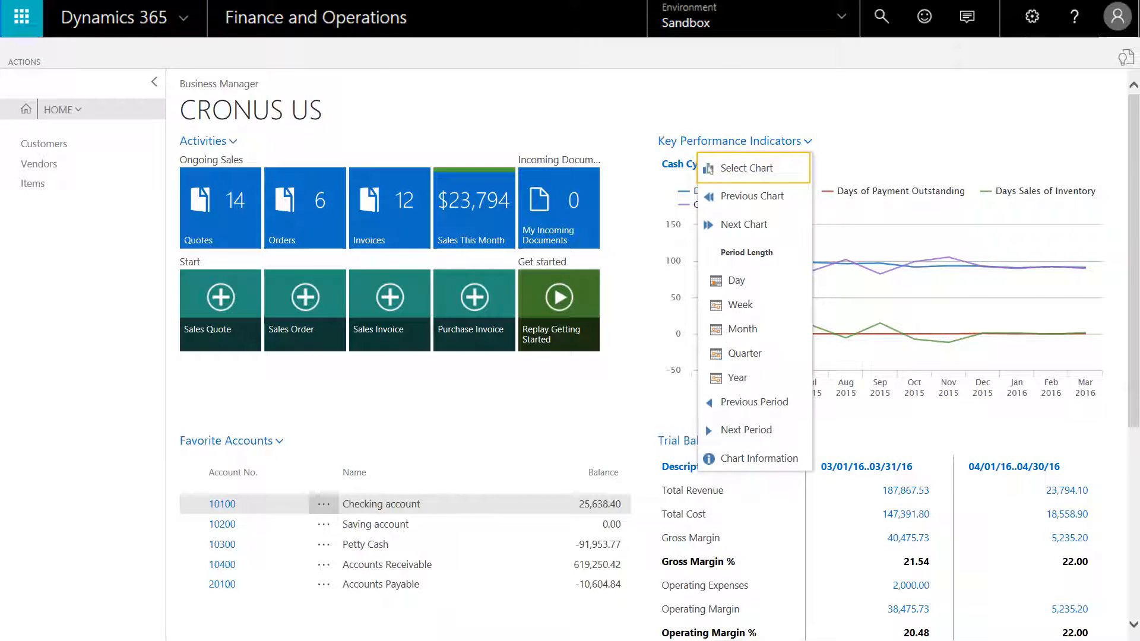
left_click(742, 168)
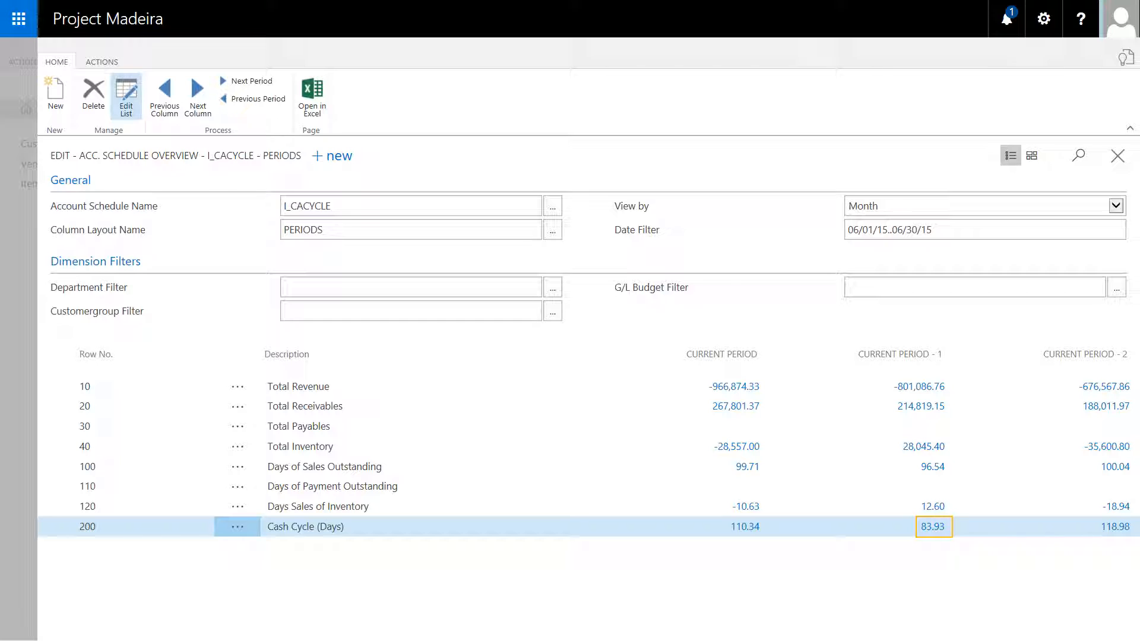
View the Cash Cycle (Days) row formula 100+110-120, then close the schedule overview
left_click(932, 527)
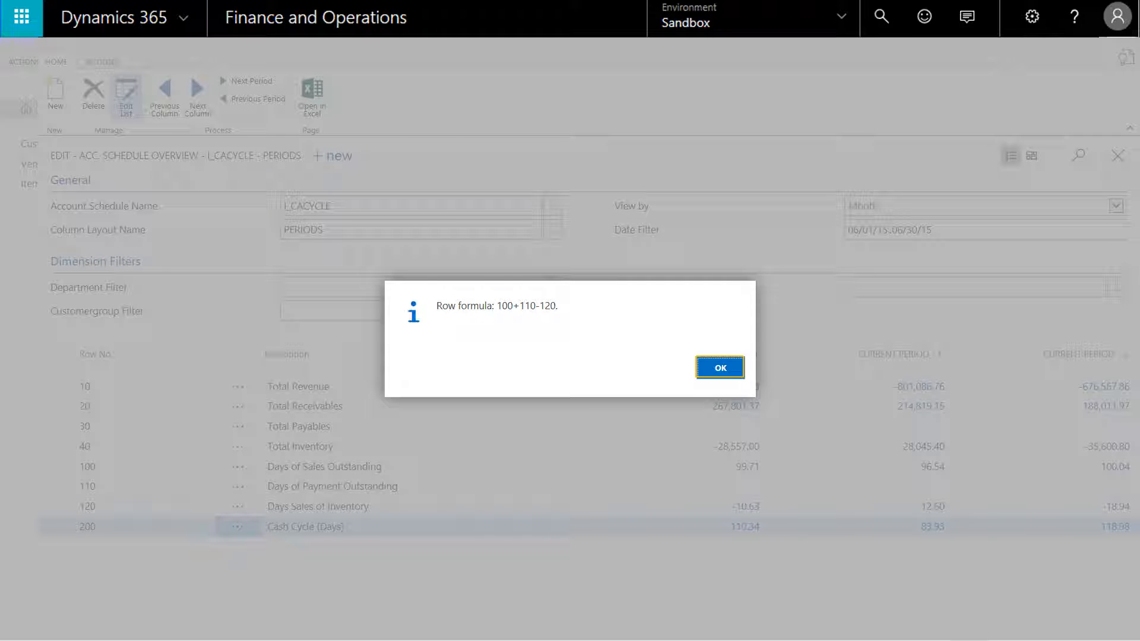
left_click(718, 367)
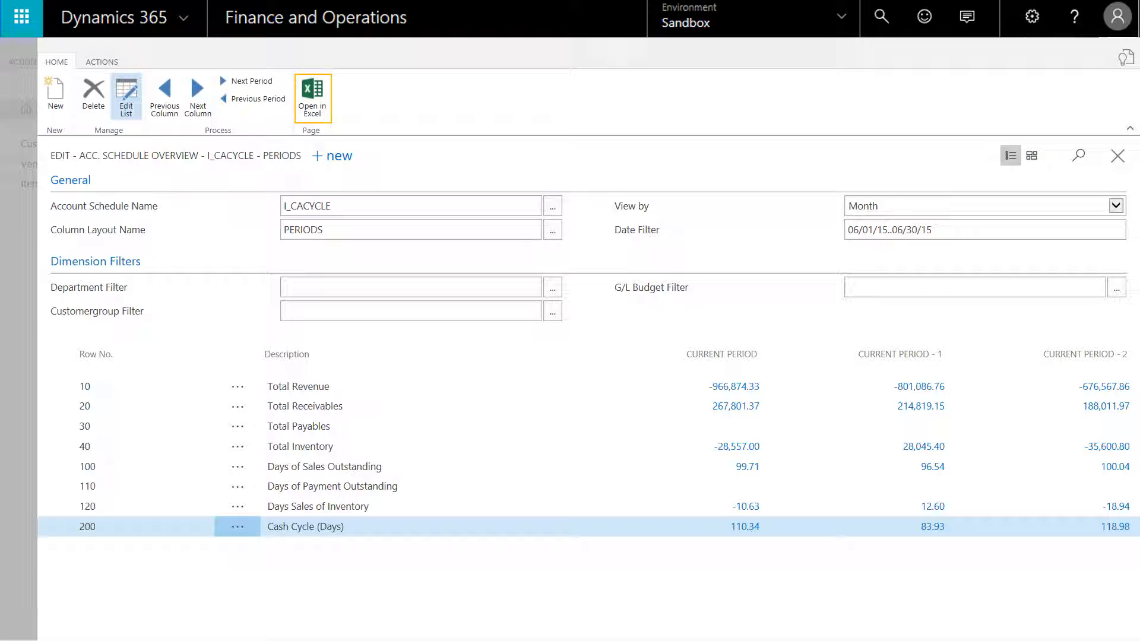
left_click(311, 91)
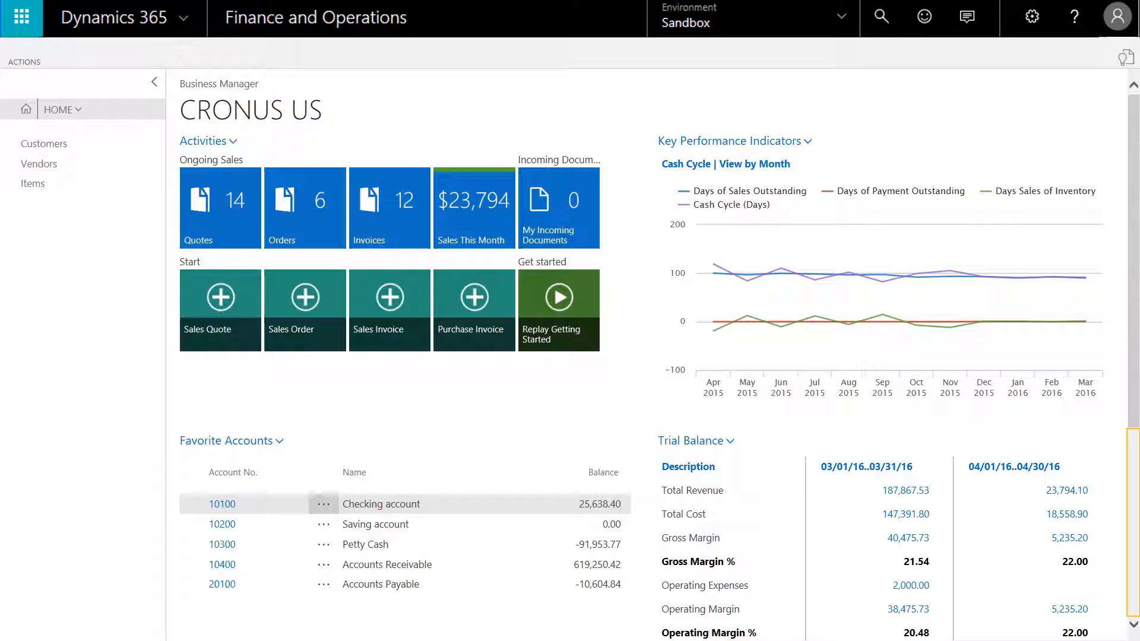
scroll("down", 3)
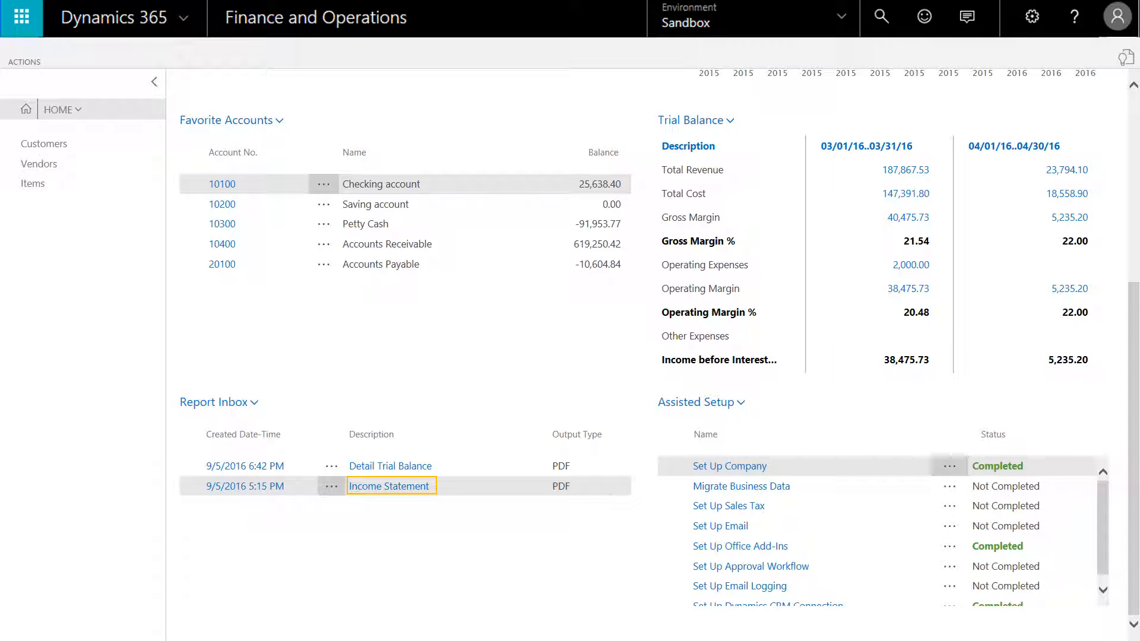
left_click(390, 486)
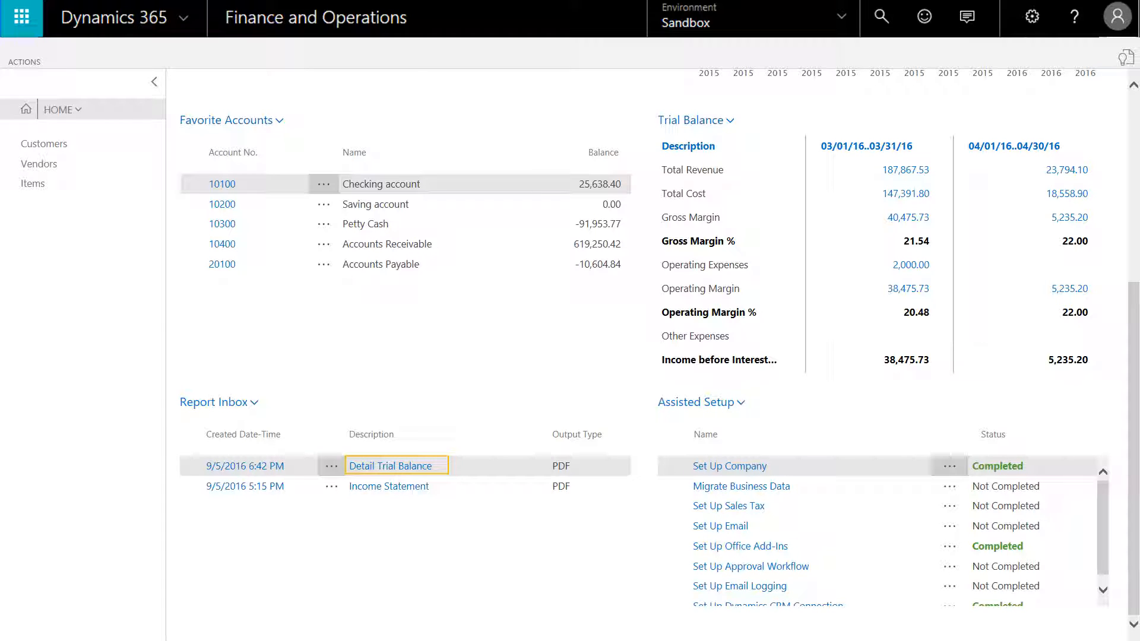
left_click(394, 465)
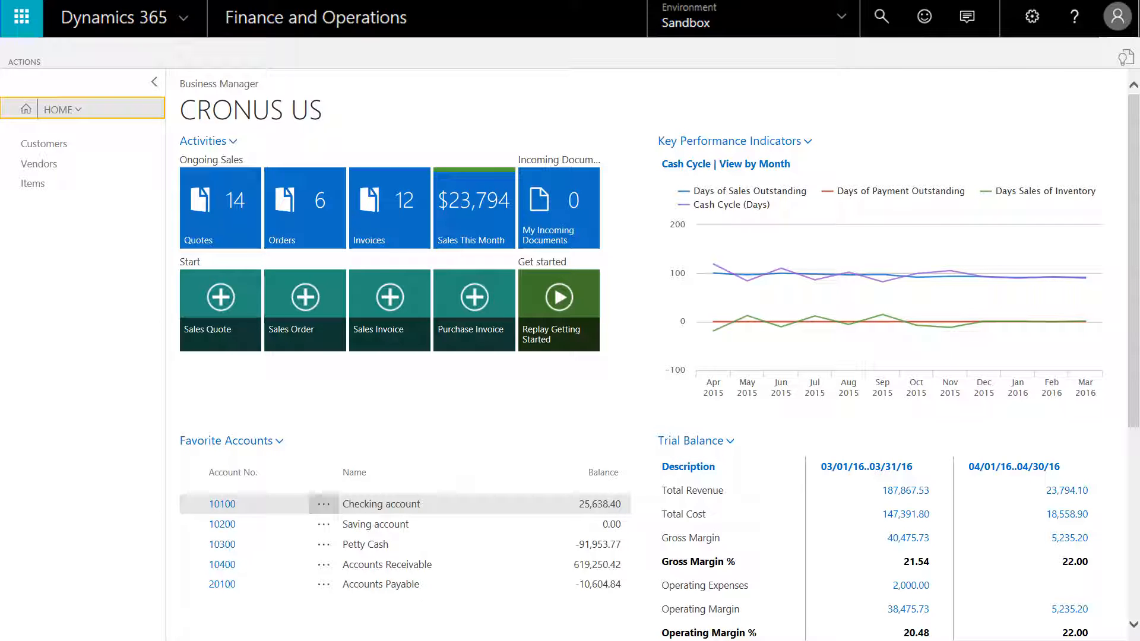
Search the Chart of Accounts for 'travel', find nothing, and start a new G/L account
left_click(64, 109)
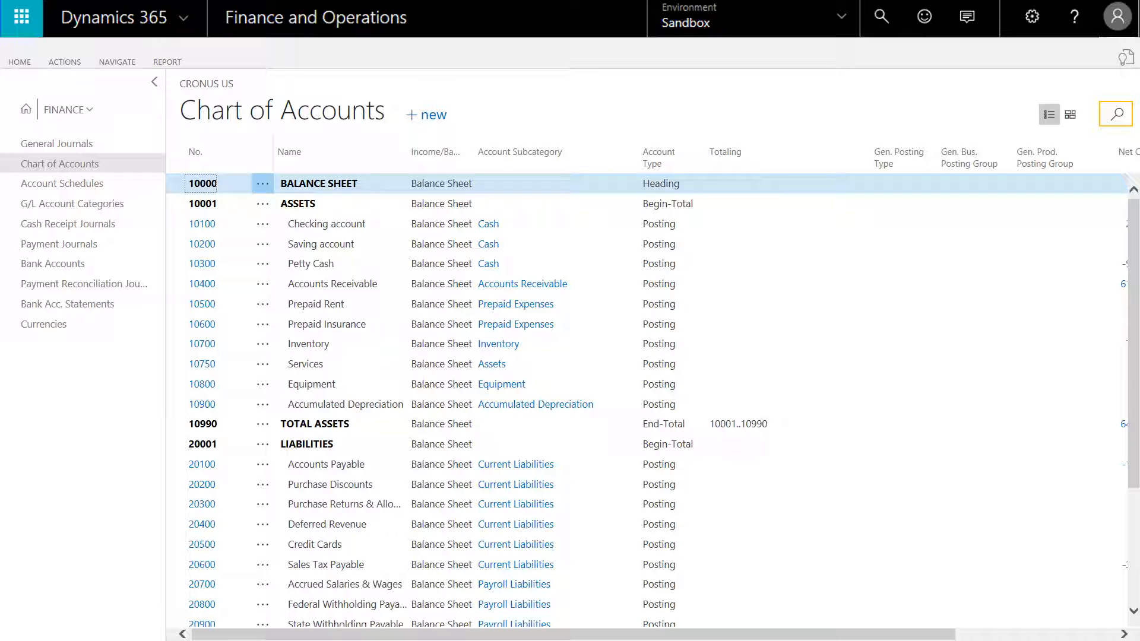
left_click(1115, 114)
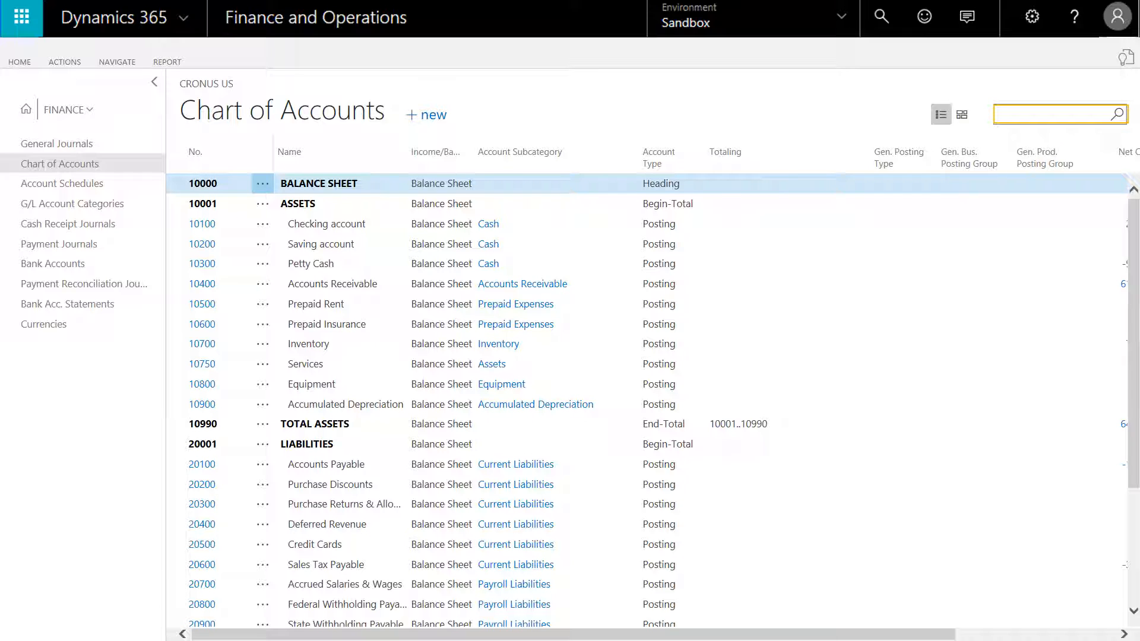
type("travel")
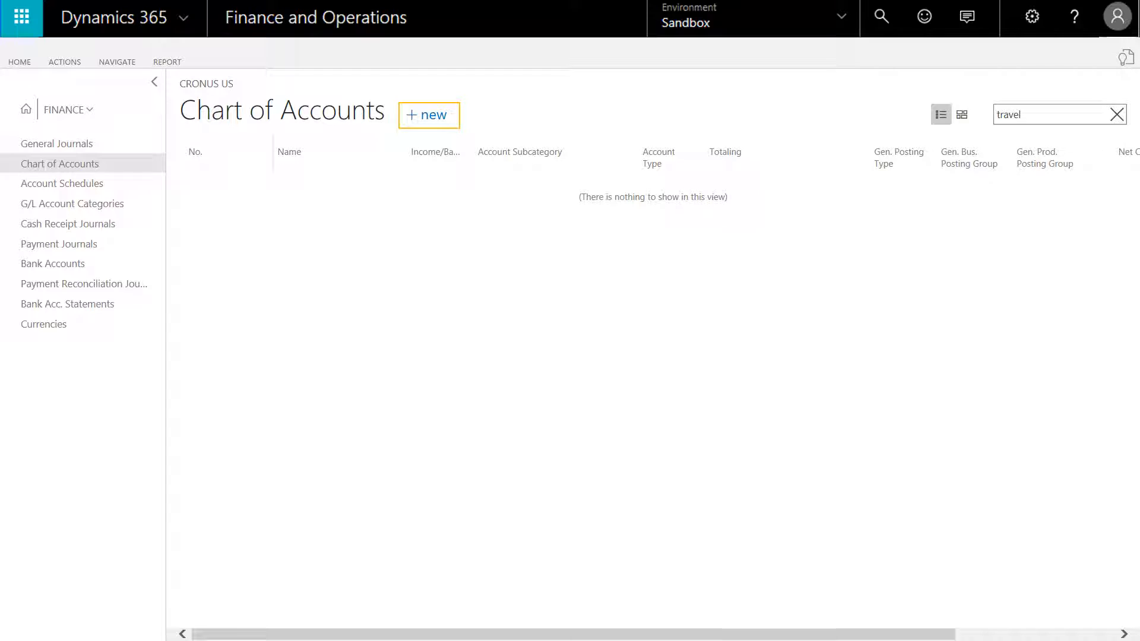
left_click(428, 114)
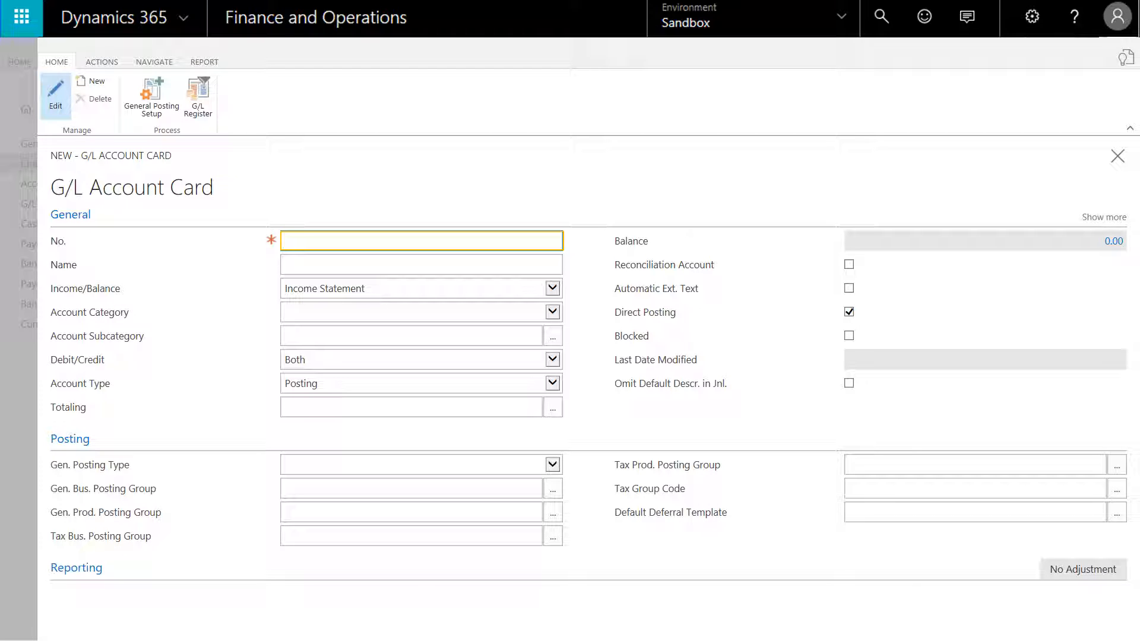
Create G/L account 61550 'Travel Expense' with Expense category and Travel Expense subcategory
type("61550")
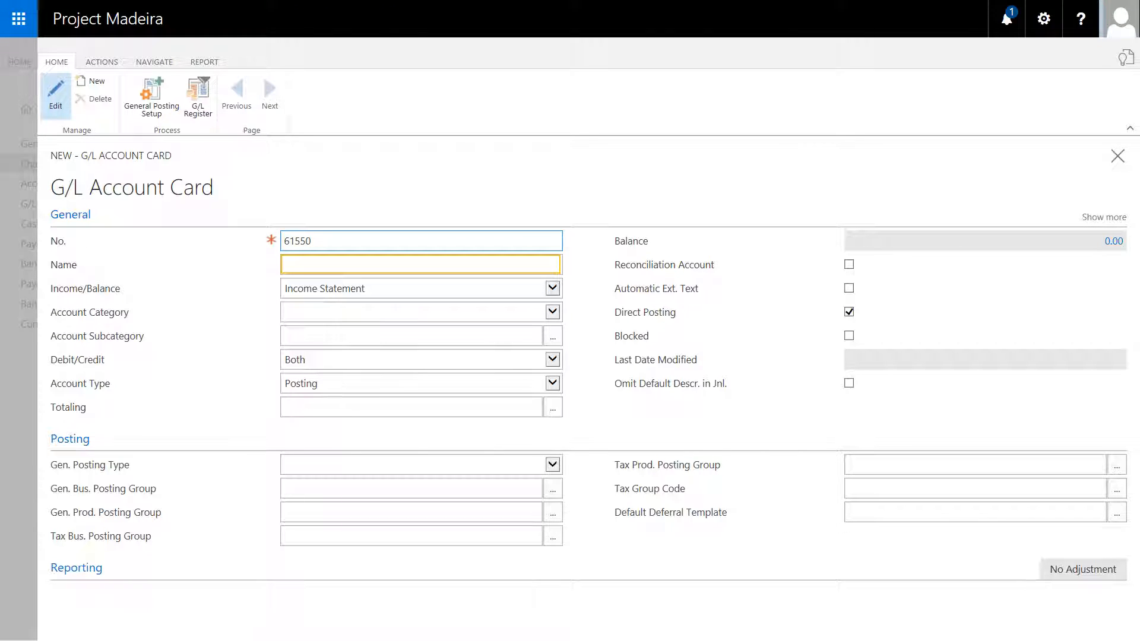
type("Travel Expense")
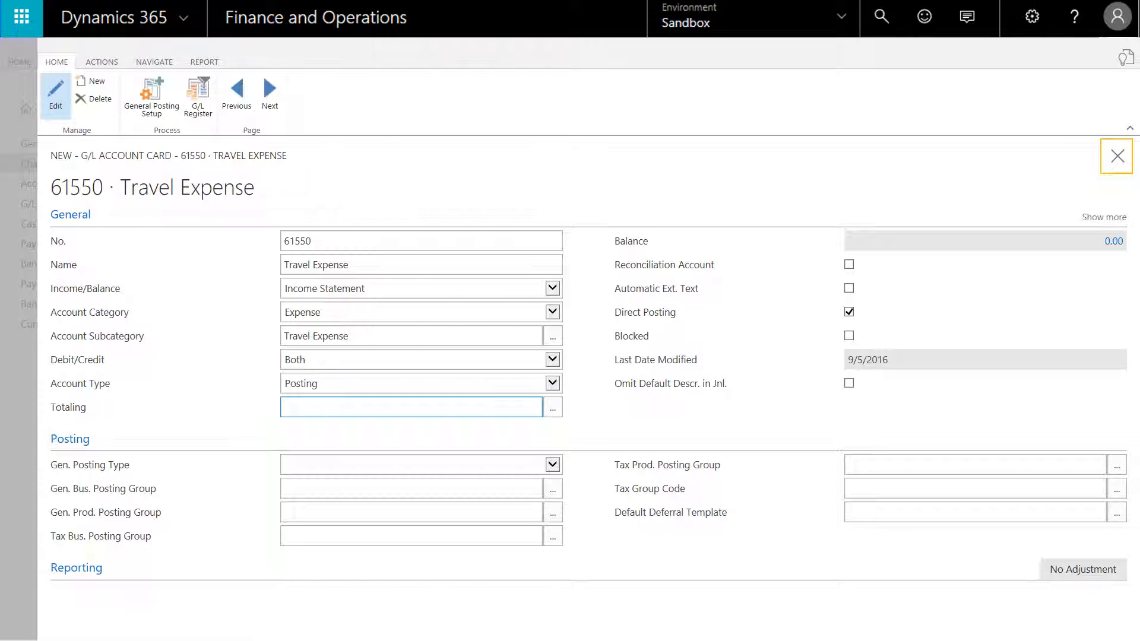
left_click(1115, 156)
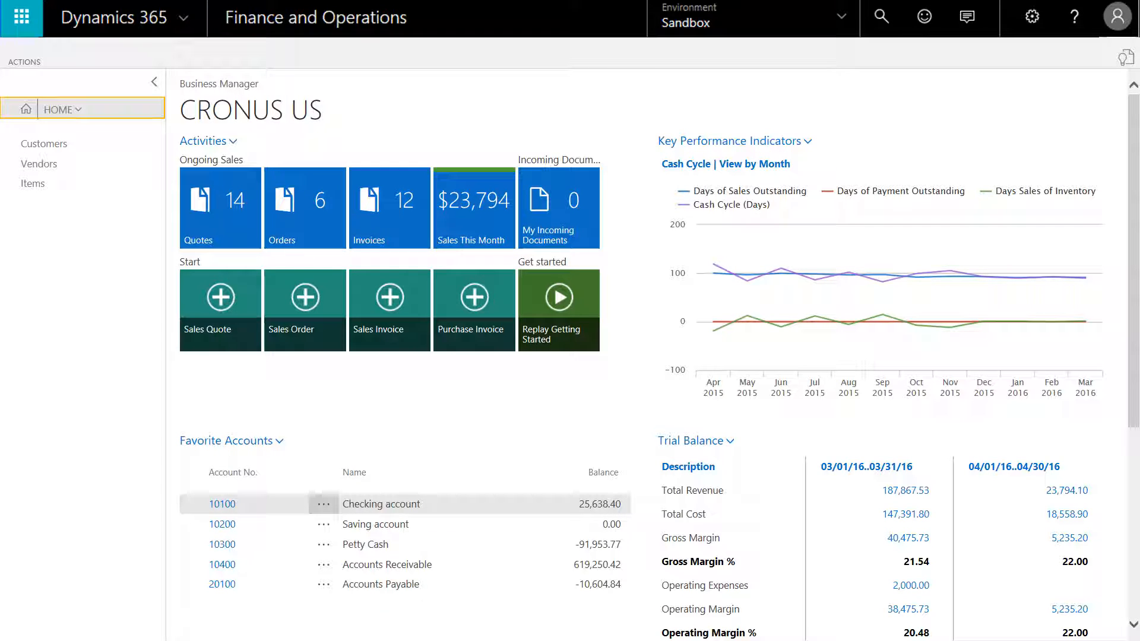
Enter a 1,000.00 line for account 61550 in the DEFAULT journal, balanced against 10100
left_click(75, 109)
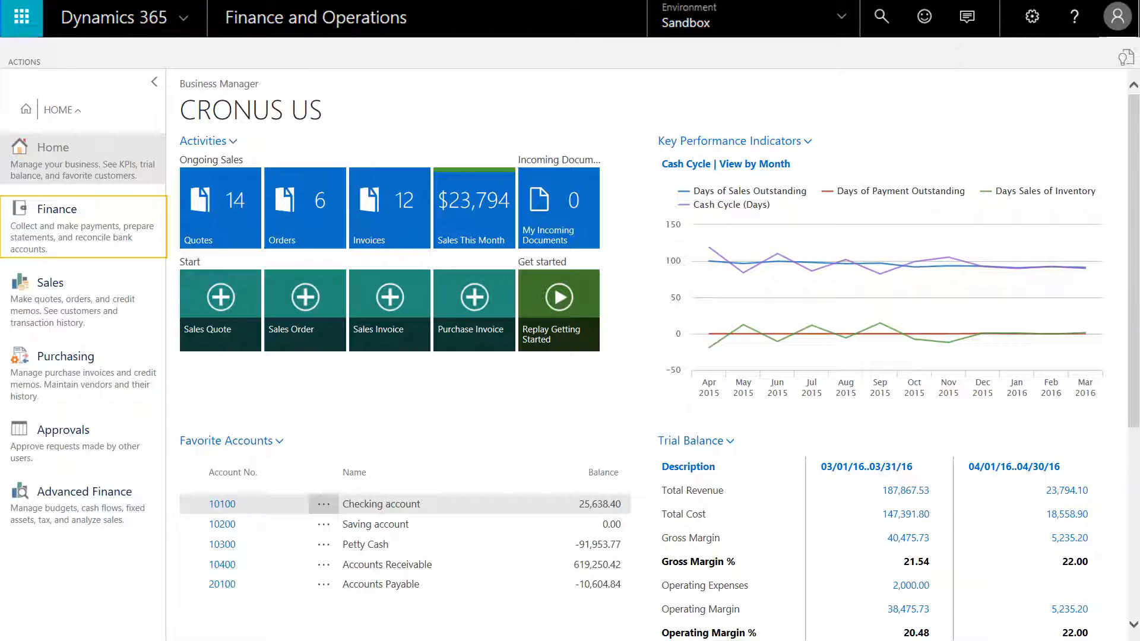
left_click(55, 209)
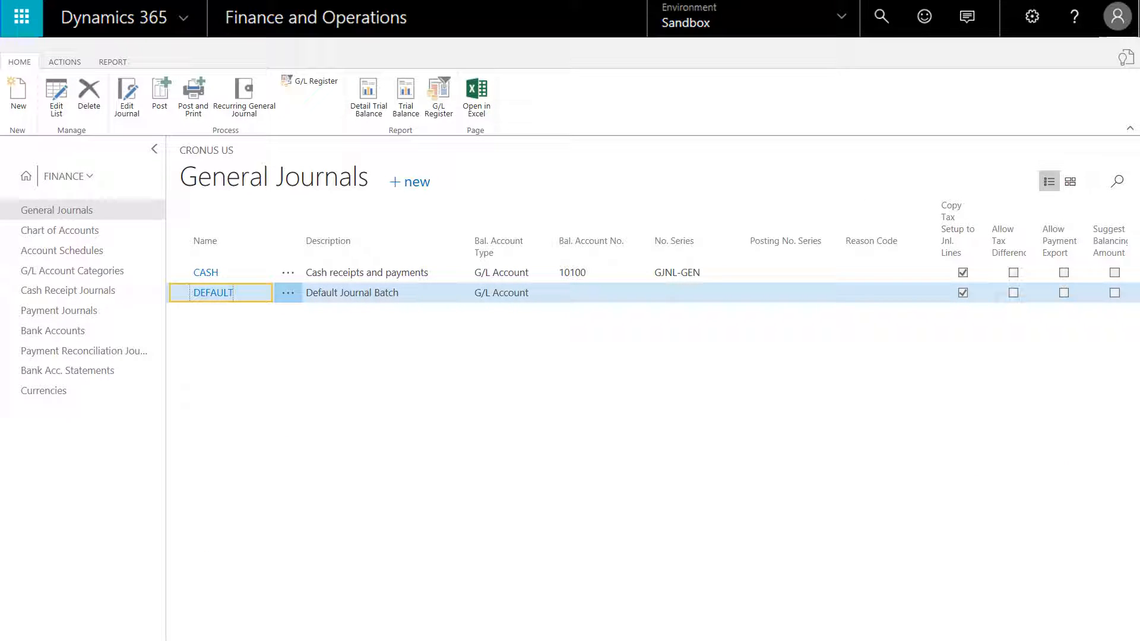
left_click(126, 96)
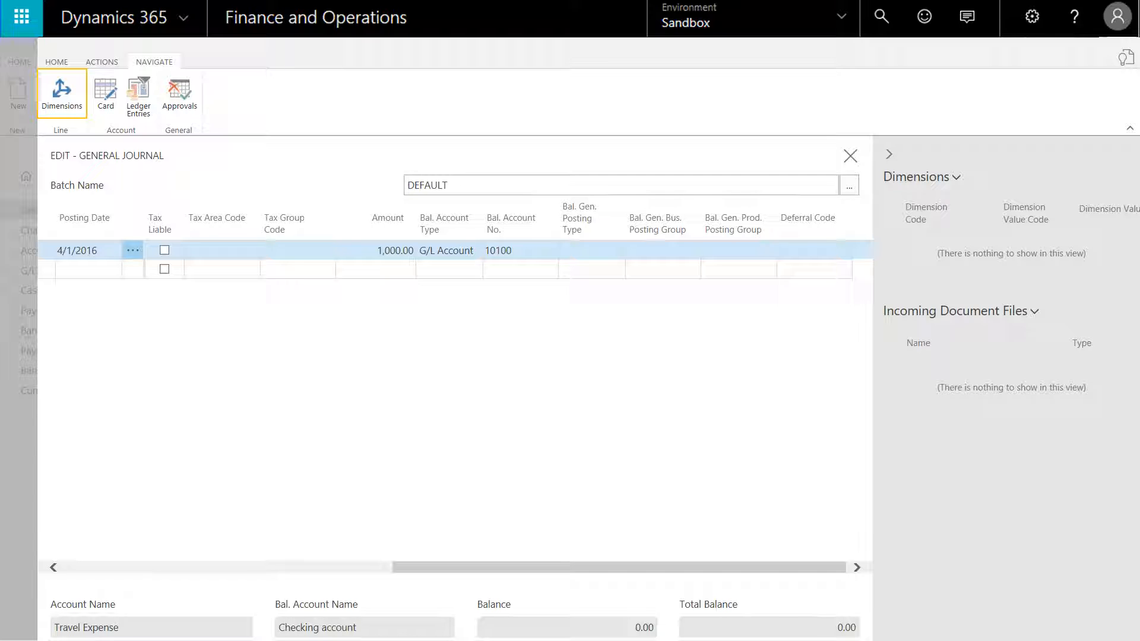
Set the journal line's DEPARTMENT dimension to SALES
left_click(61, 93)
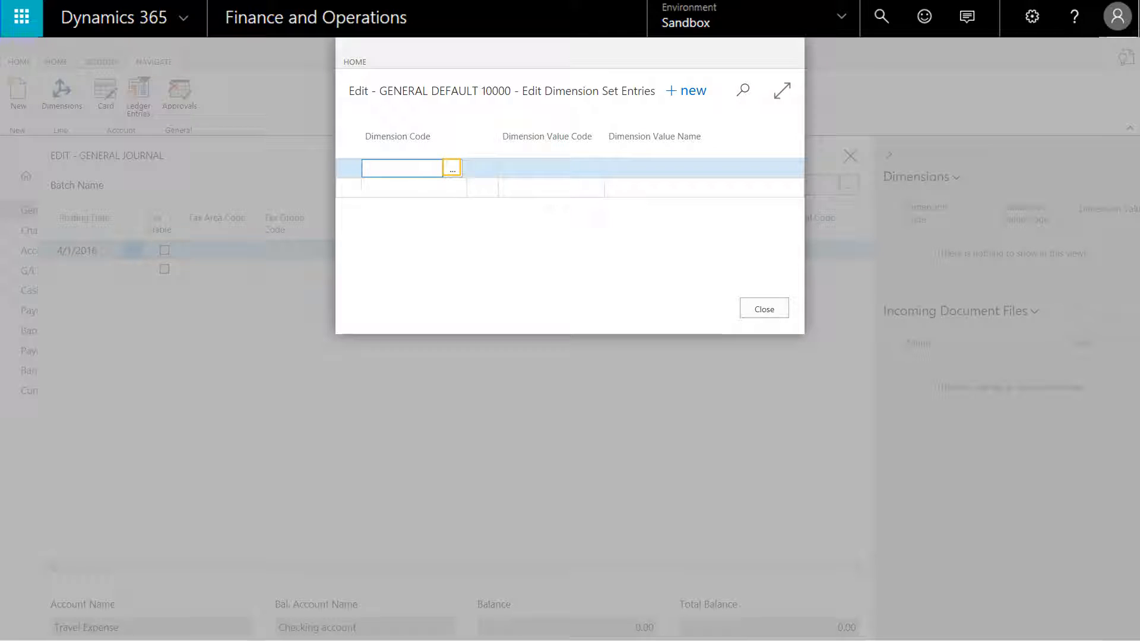
left_click(451, 168)
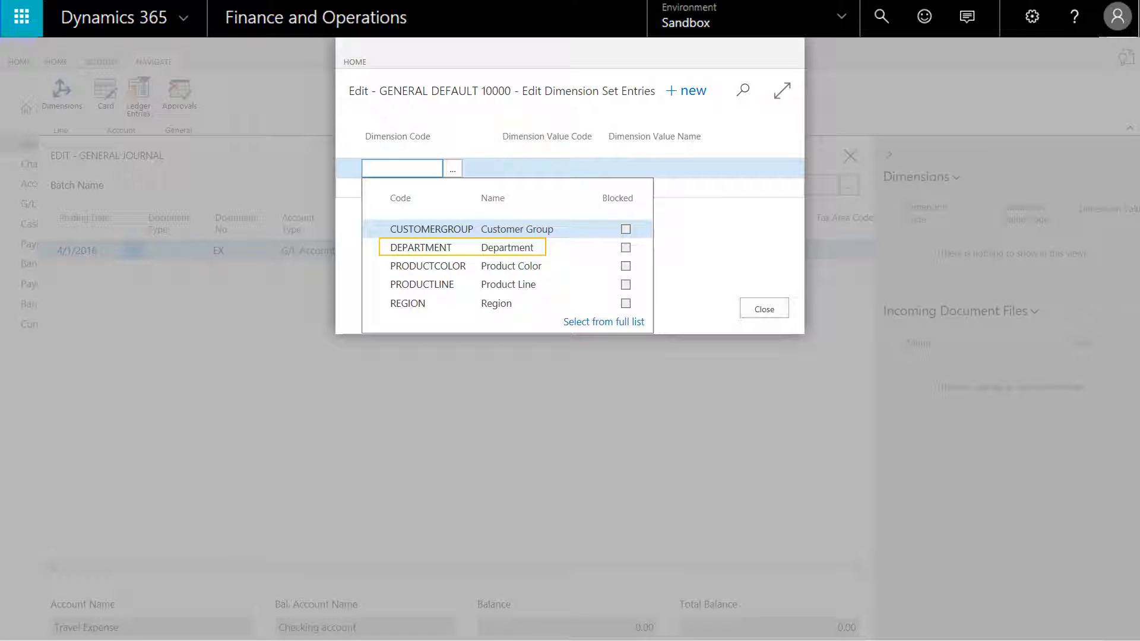
left_click(421, 246)
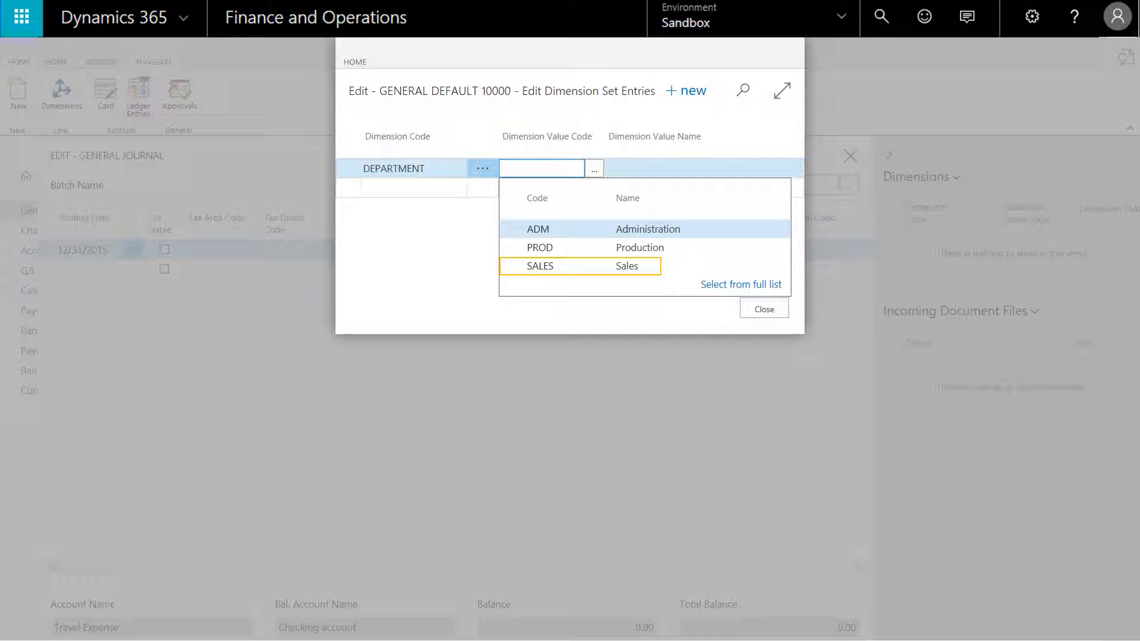
left_click(541, 265)
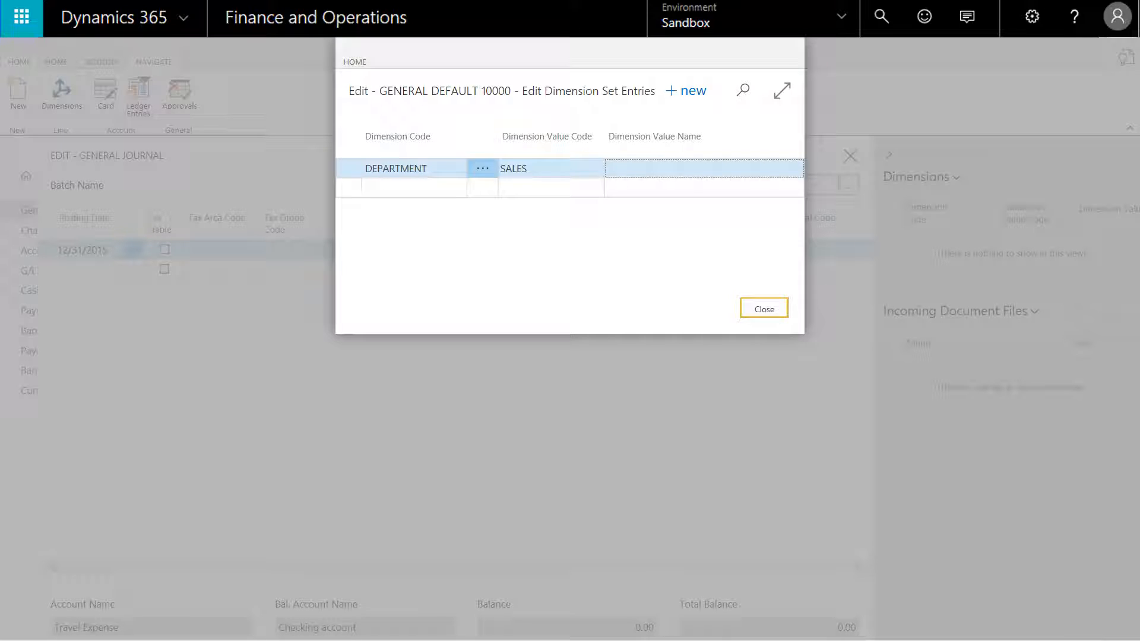
left_click(762, 307)
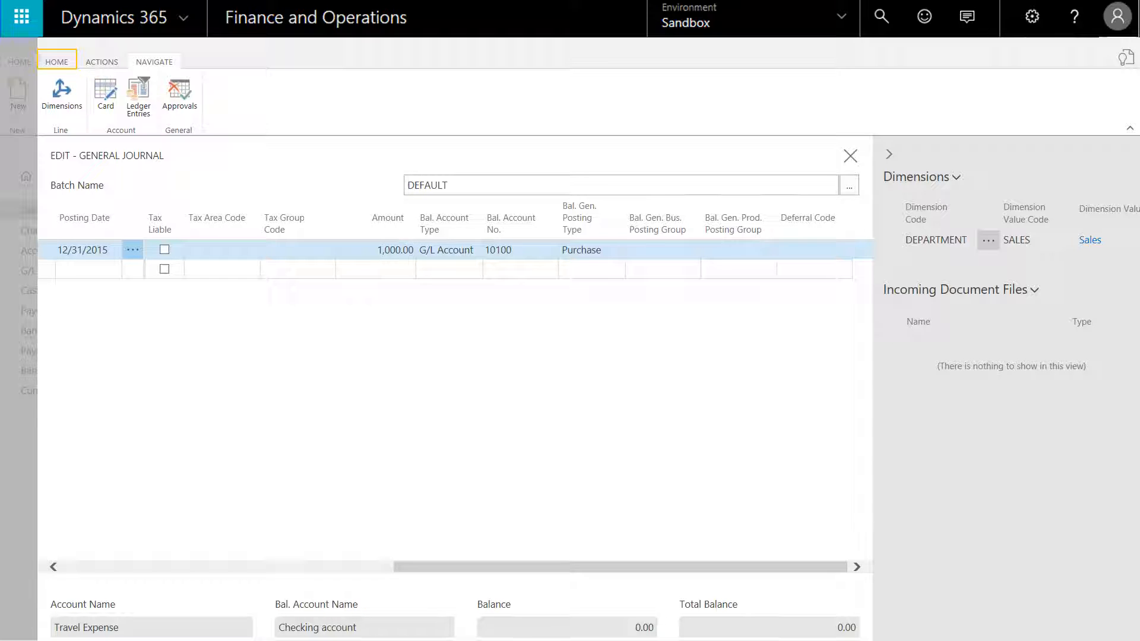
left_click(56, 61)
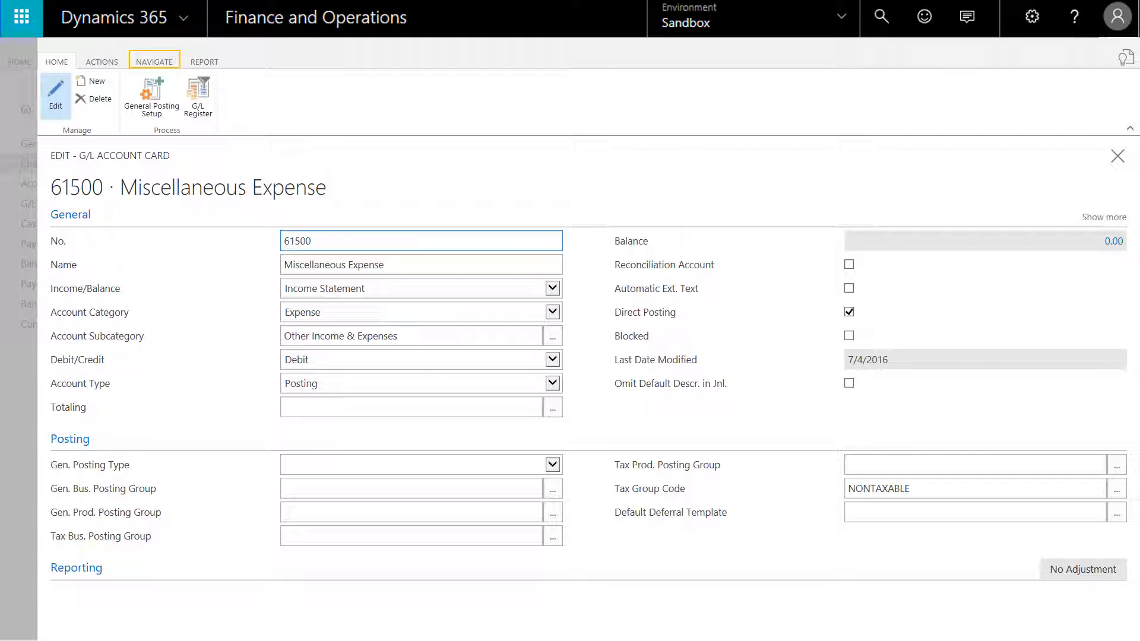
Review account 61500's ledger entries, two 2,000.00 Fabrikam payments, and close them
left_click(153, 62)
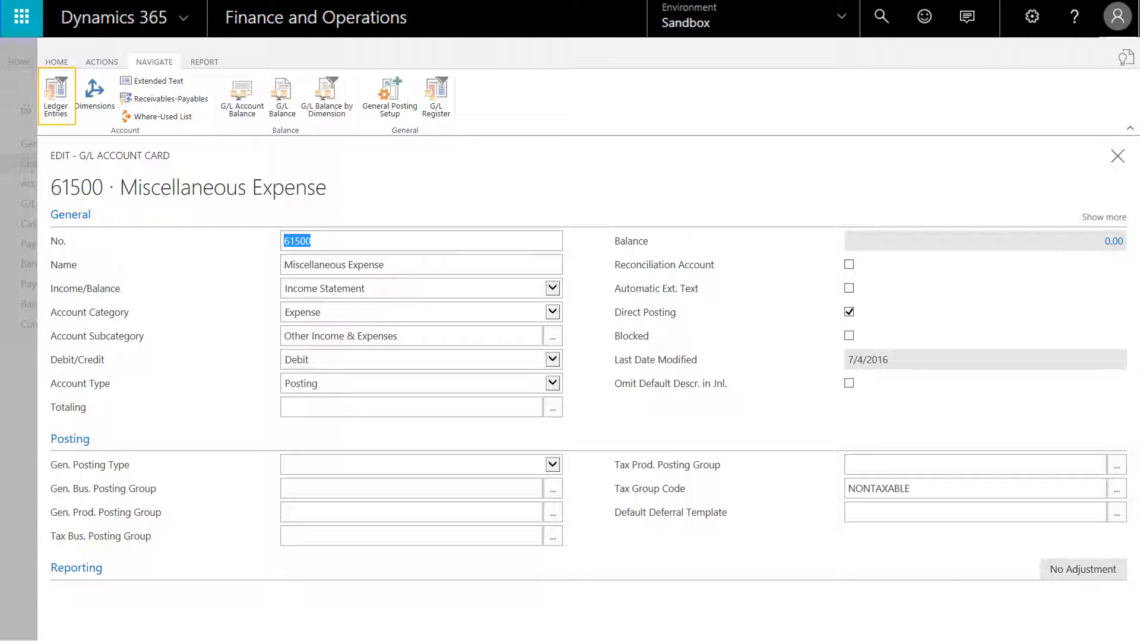
left_click(56, 95)
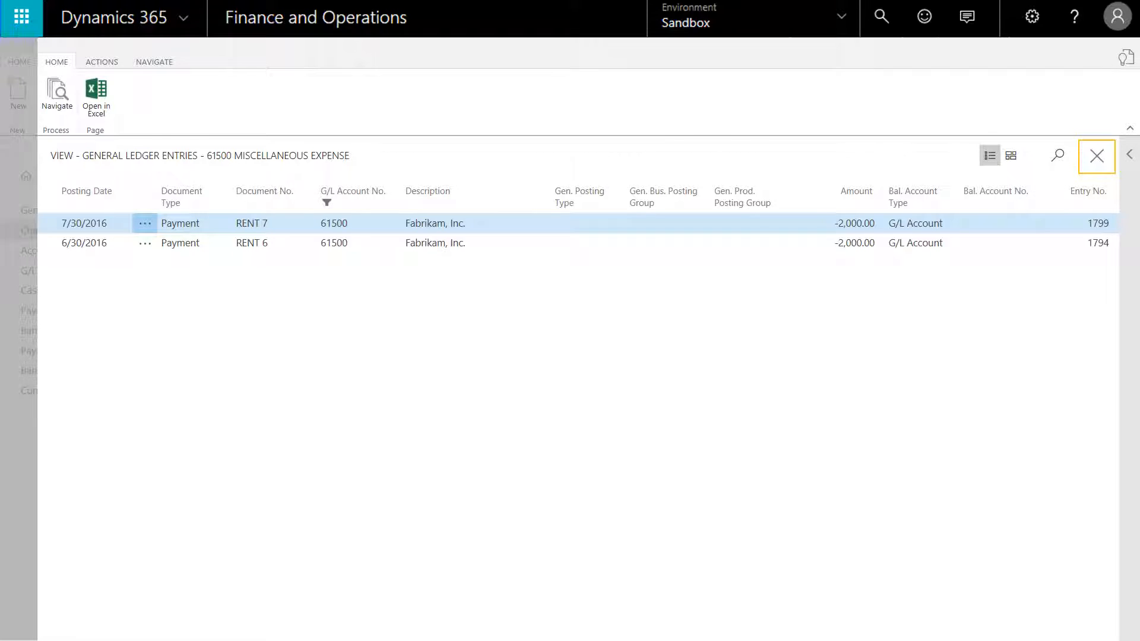
left_click(1097, 156)
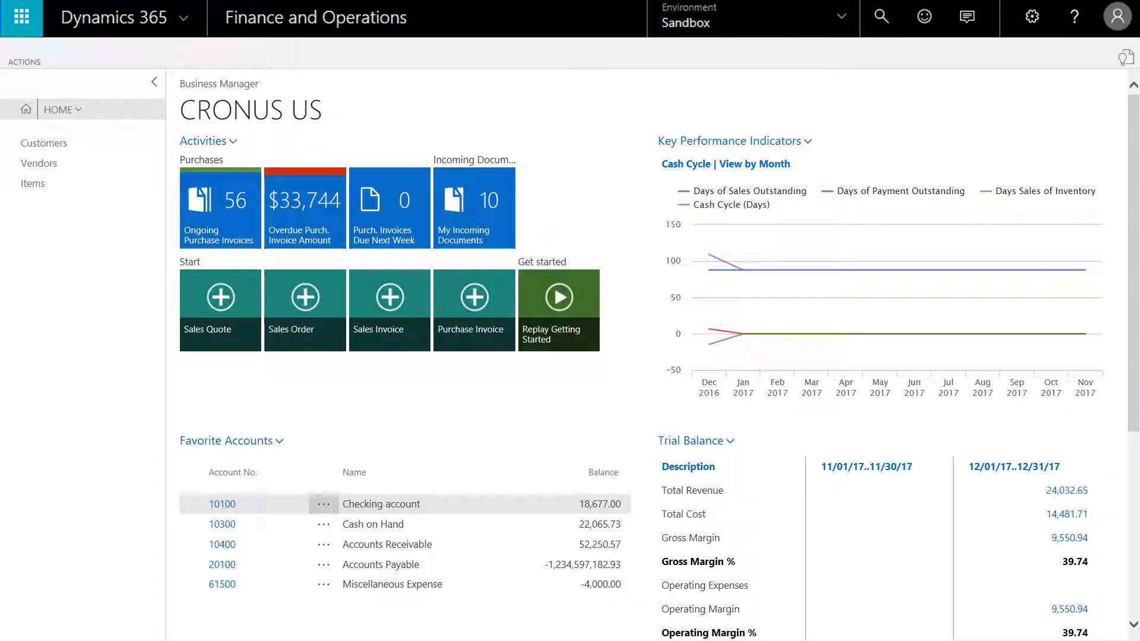